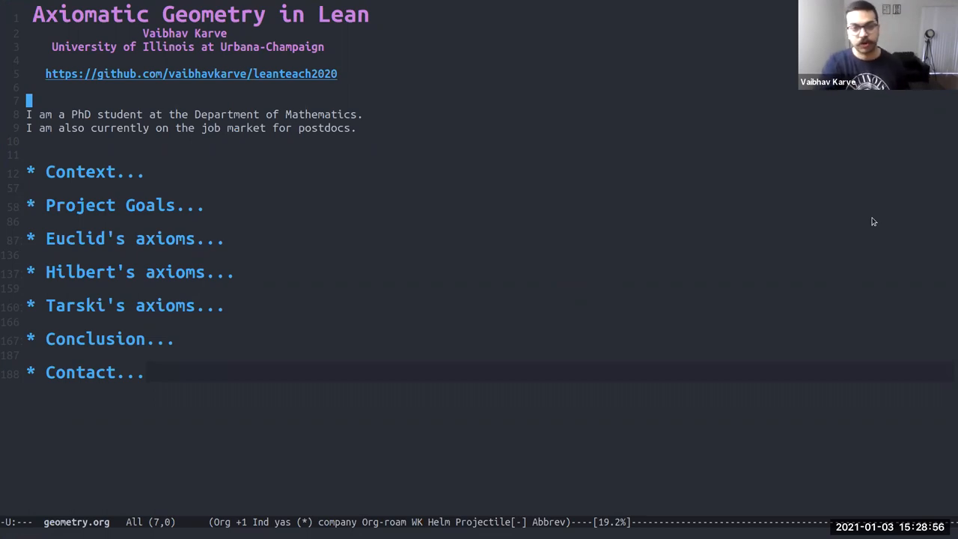
{"action": "mouse_move", "coordinate": [630, 134]}
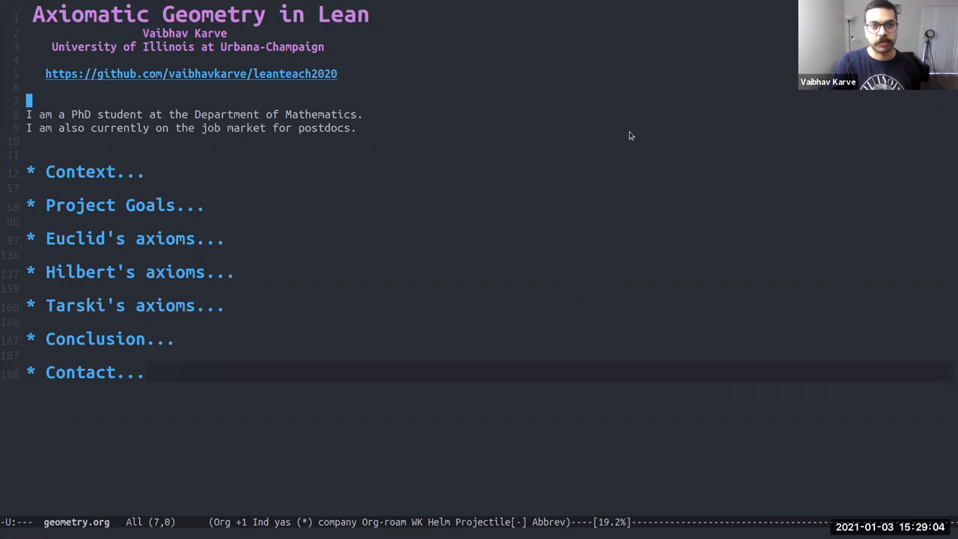
{"action": "mouse_move", "coordinate": [497, 150]}
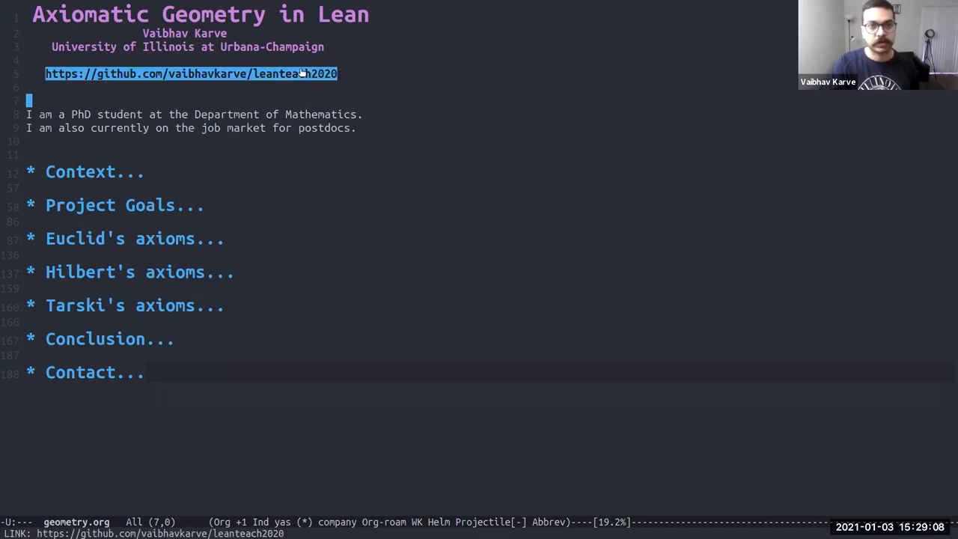
{"action": "mouse_move", "coordinate": [299, 78]}
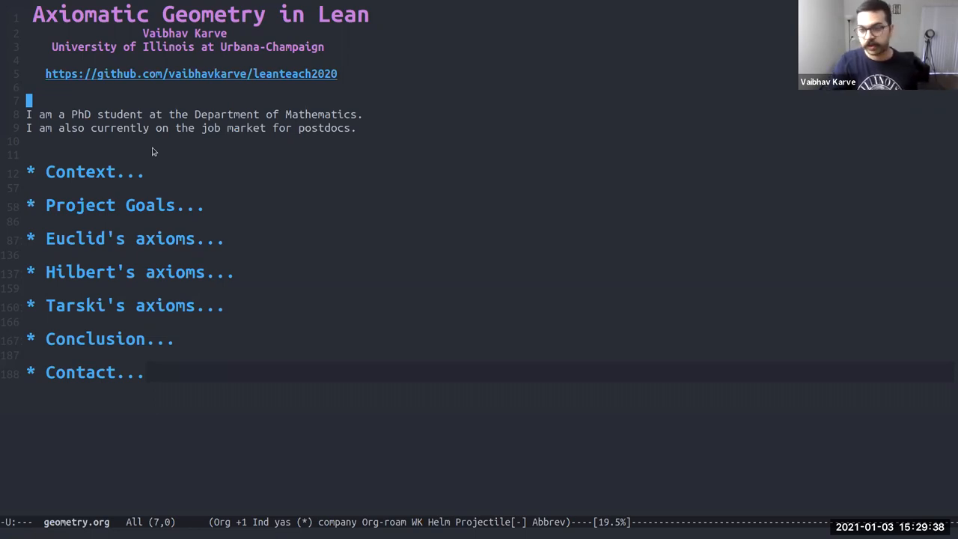
{"action": "mouse_move", "coordinate": [108, 161]}
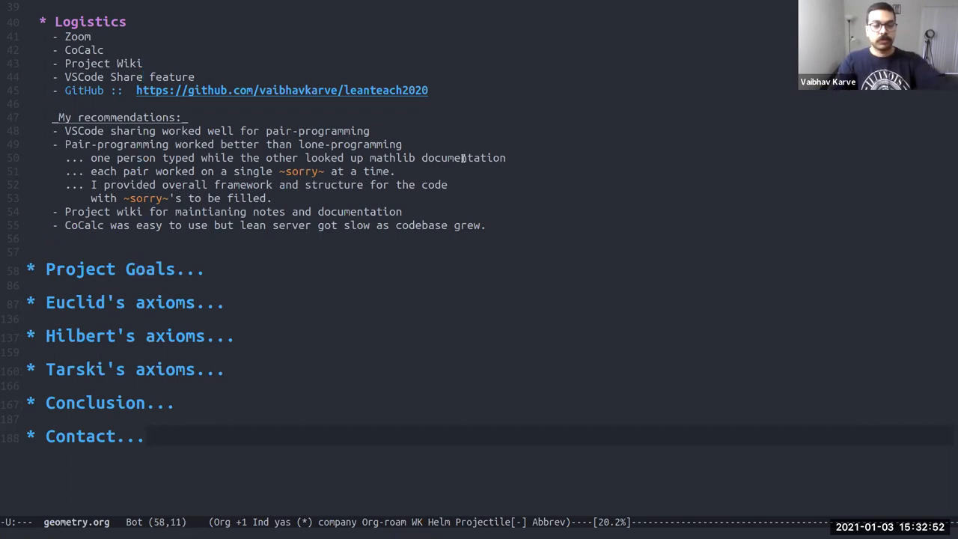
- Fold the Context heading and move down toward Project Goals in the outline
{"action": "left_click", "coordinate": [125, 269]}
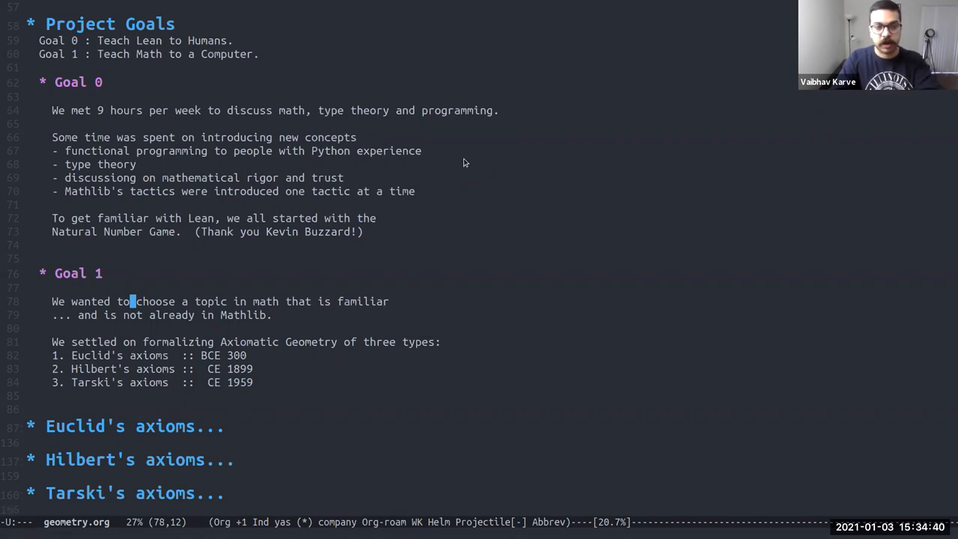
{"action": "key", "text": "down"}
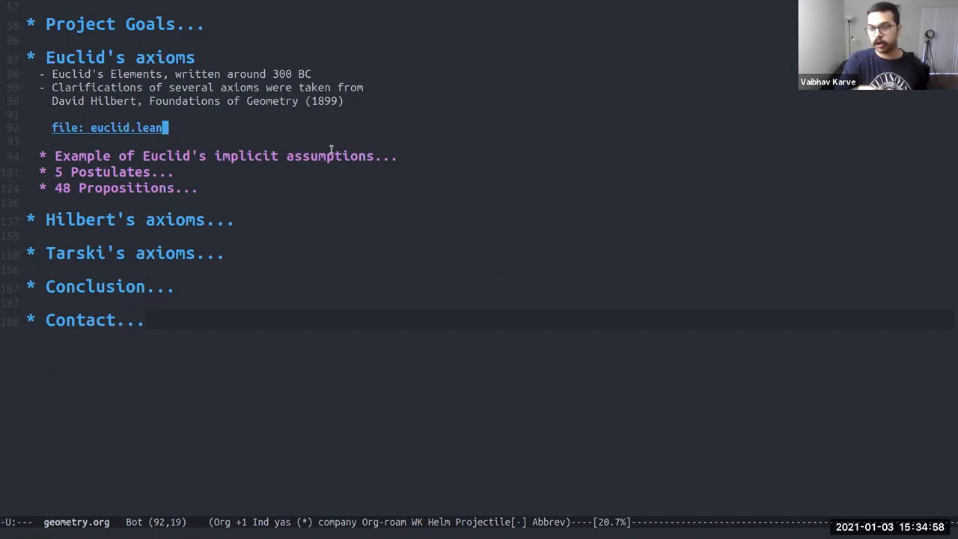
{"action": "mouse_move", "coordinate": [290, 150]}
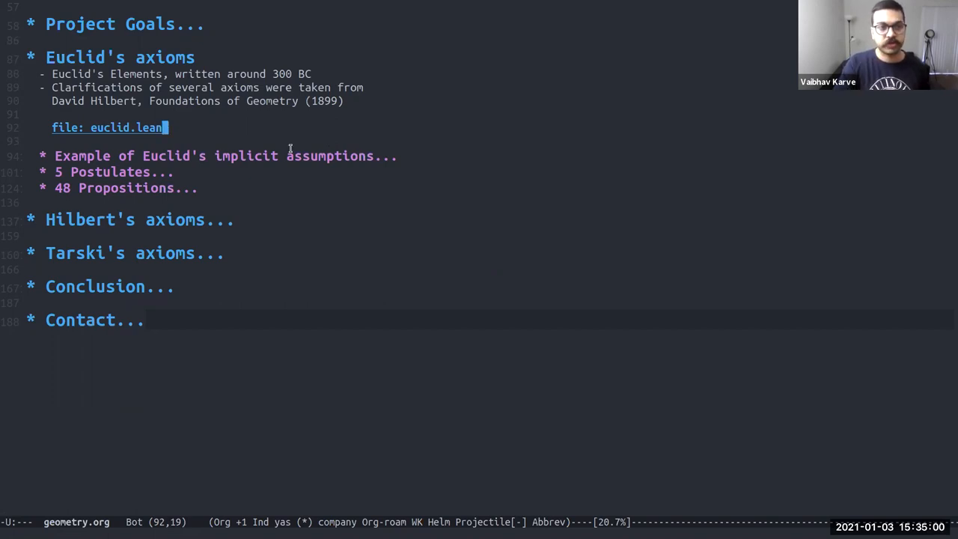
{"action": "left_click", "coordinate": [108, 127]}
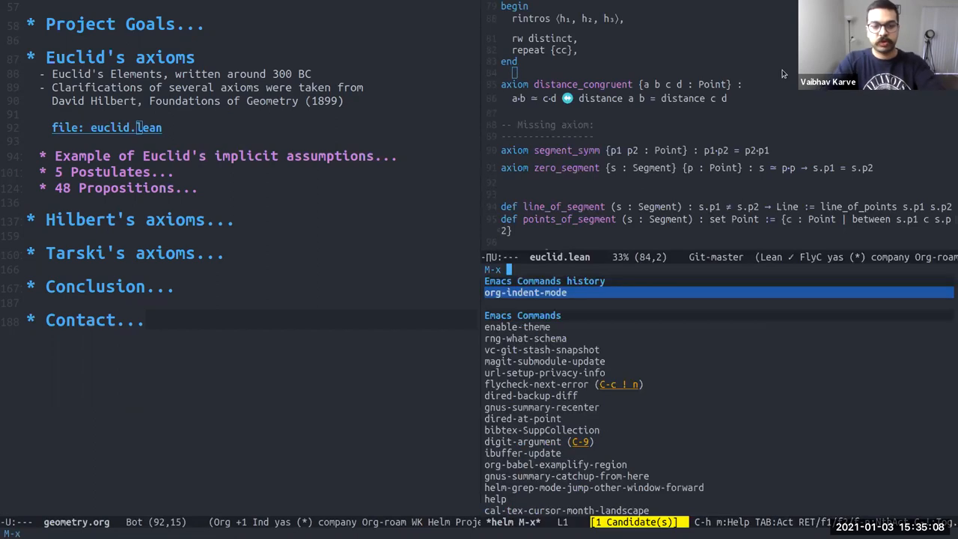
- Enter 'emoji' at the M-x prompt before navigating euclid.lean
{"action": "type", "text": "emoji"}
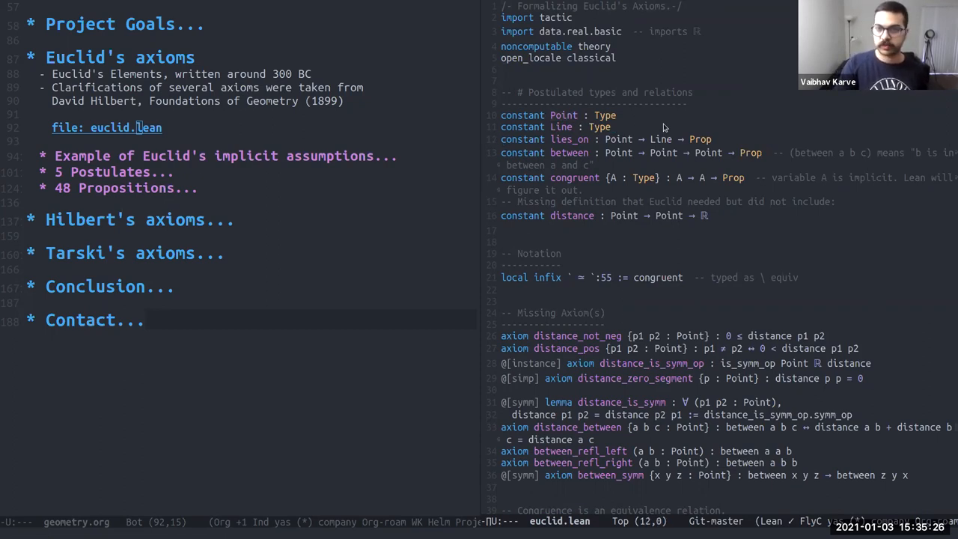
{"action": "mouse_move", "coordinate": [746, 141]}
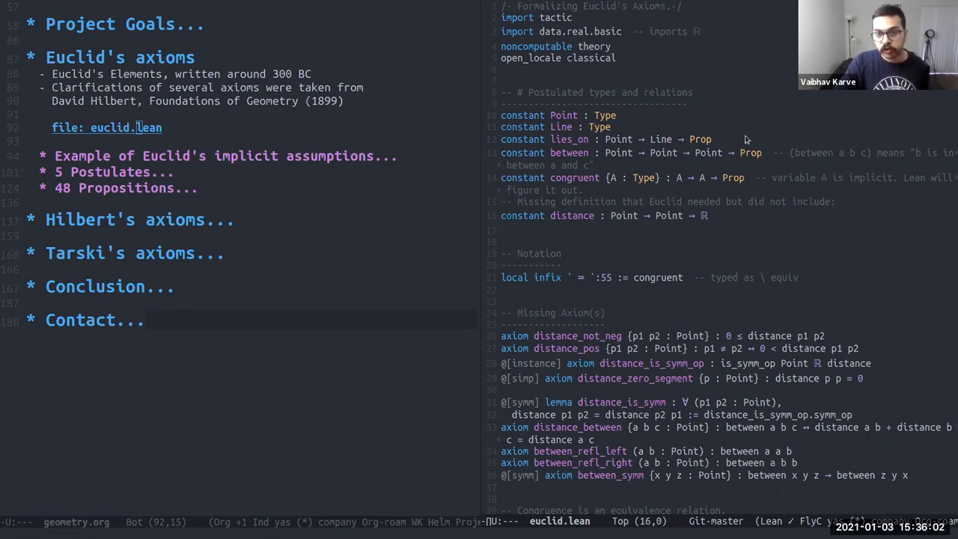
{"action": "mouse_move", "coordinate": [571, 220]}
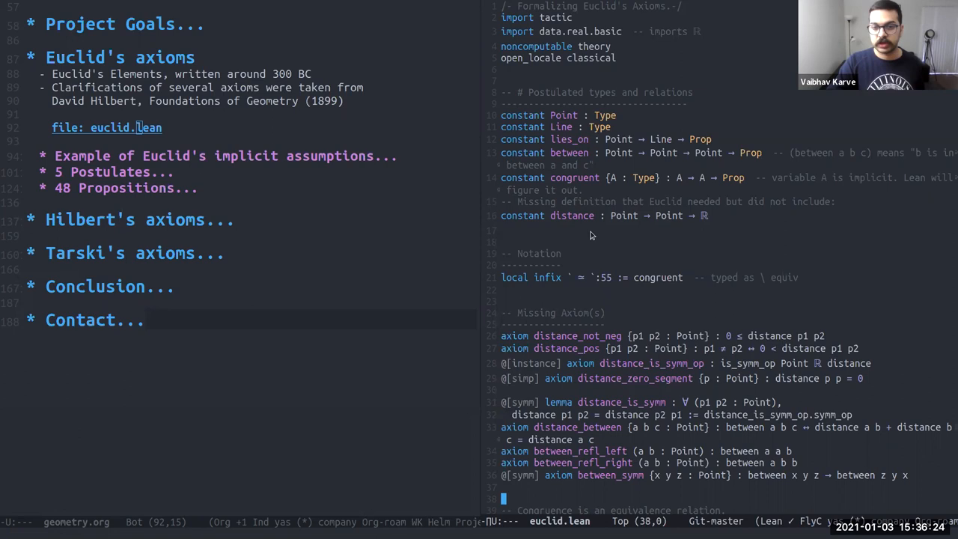
- Scroll euclid.lean to the congruence lemmas and Postulate I, then select a word near the top
{"action": "scroll", "scroll_direction": "down", "scroll_amount": 3}
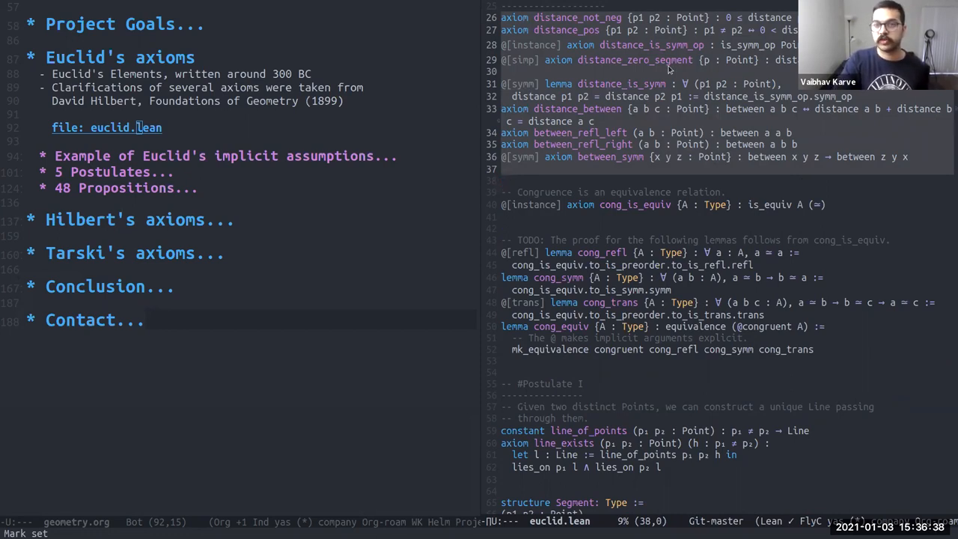
{"action": "double_click", "coordinate": [640, 59]}
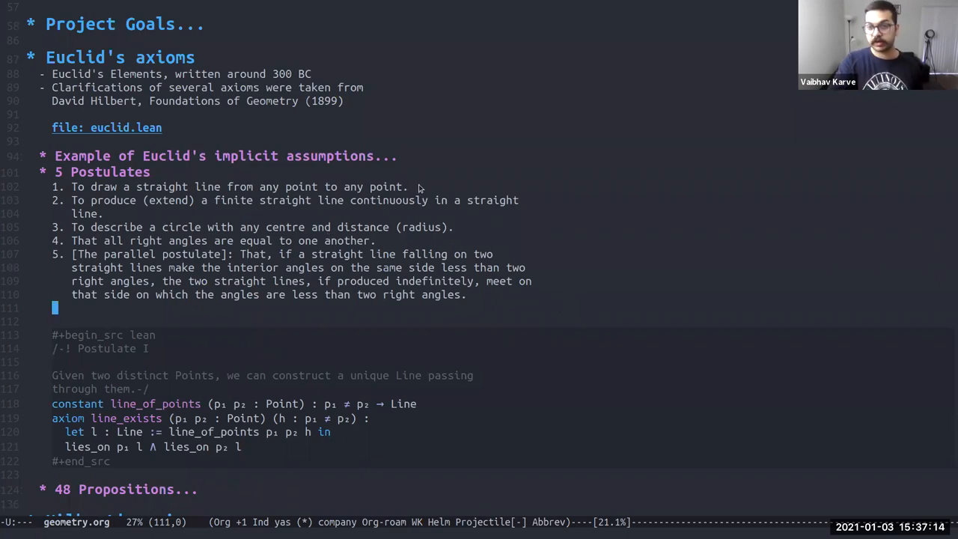
{"action": "mouse_move", "coordinate": [252, 281]}
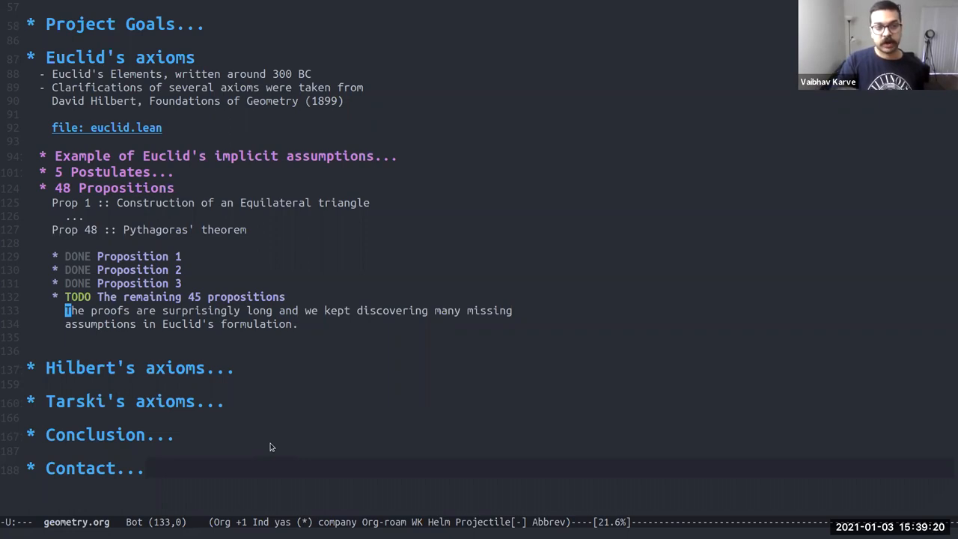
{"action": "mouse_move", "coordinate": [202, 310]}
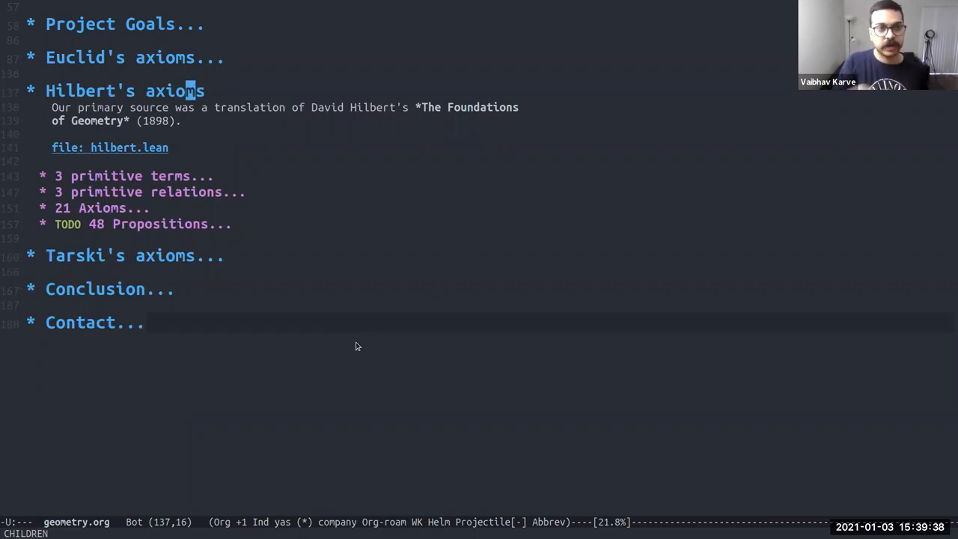
{"action": "mouse_move", "coordinate": [125, 154]}
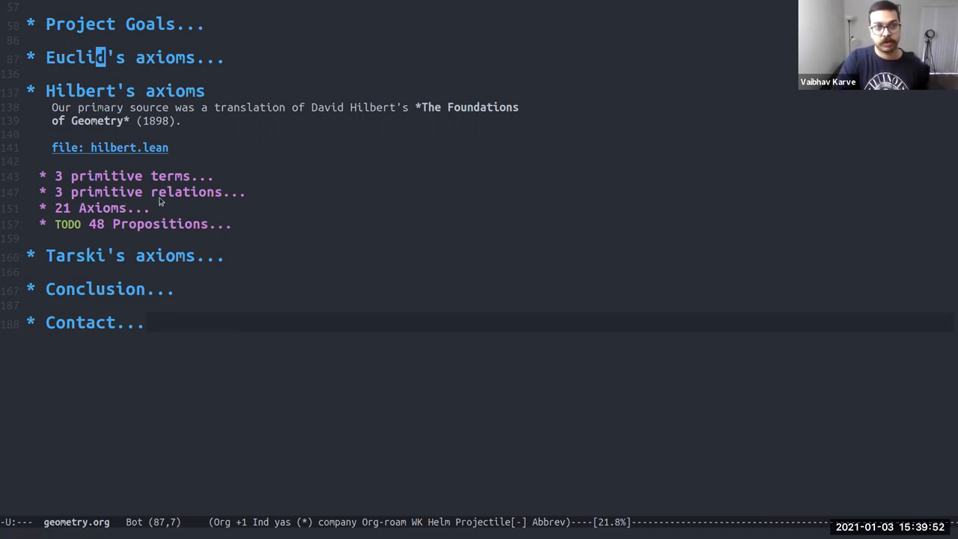
{"action": "mouse_move", "coordinate": [338, 178]}
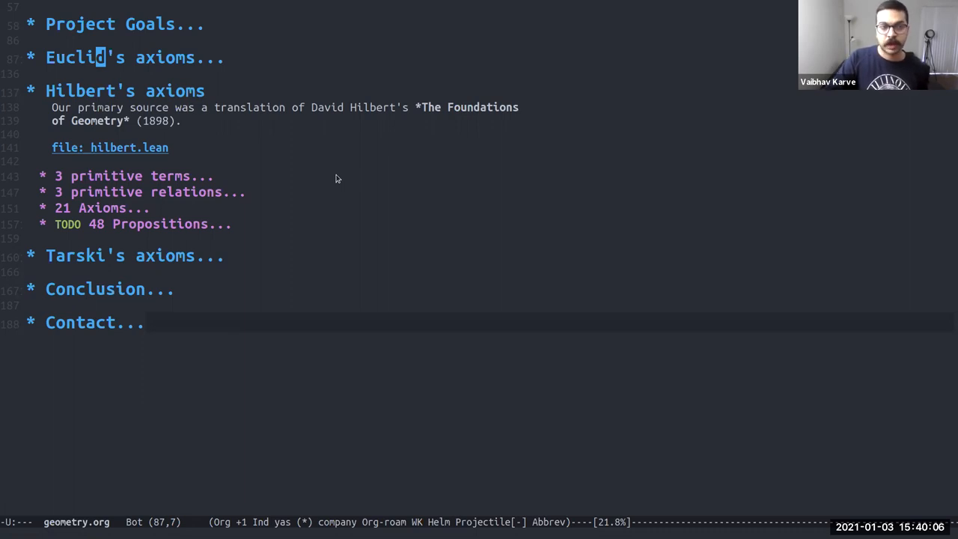
{"action": "mouse_move", "coordinate": [219, 186]}
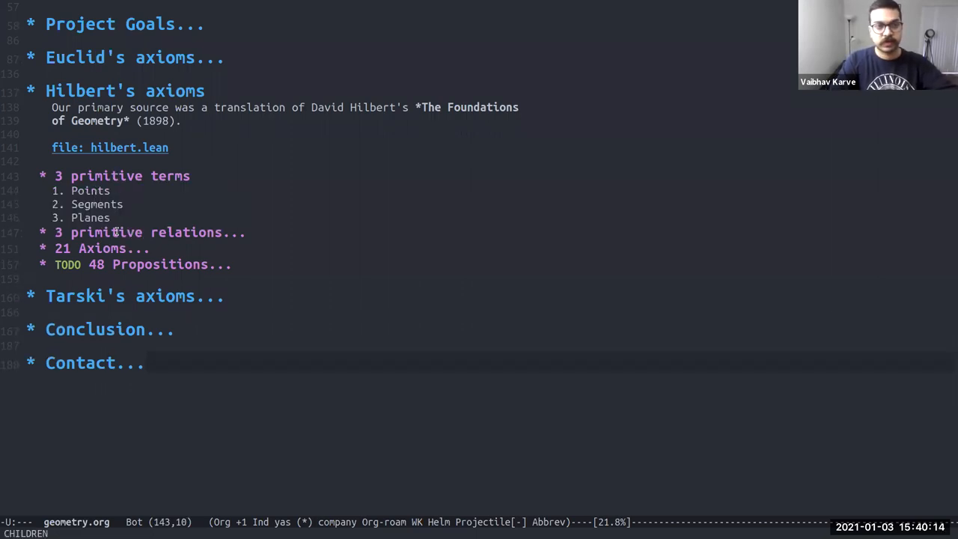
- Fold Hilbert's '3 primitive terms' heading back to a single line
{"action": "left_click", "coordinate": [113, 232]}
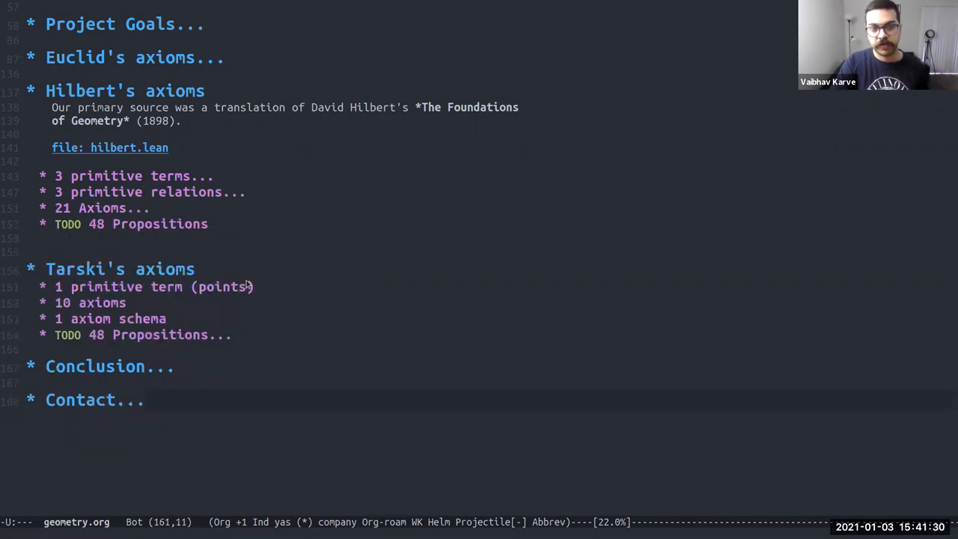
{"action": "left_click", "coordinate": [256, 287]}
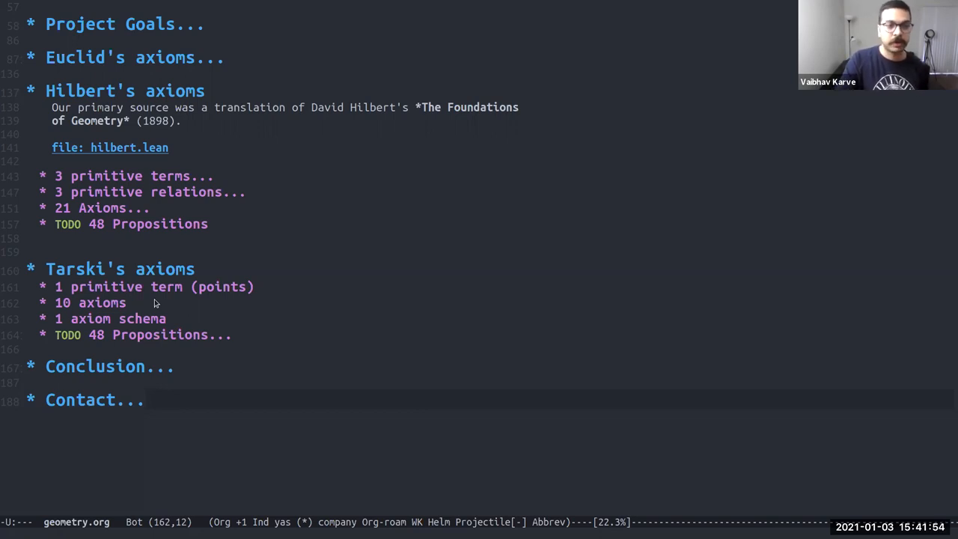
{"action": "left_click", "coordinate": [156, 302]}
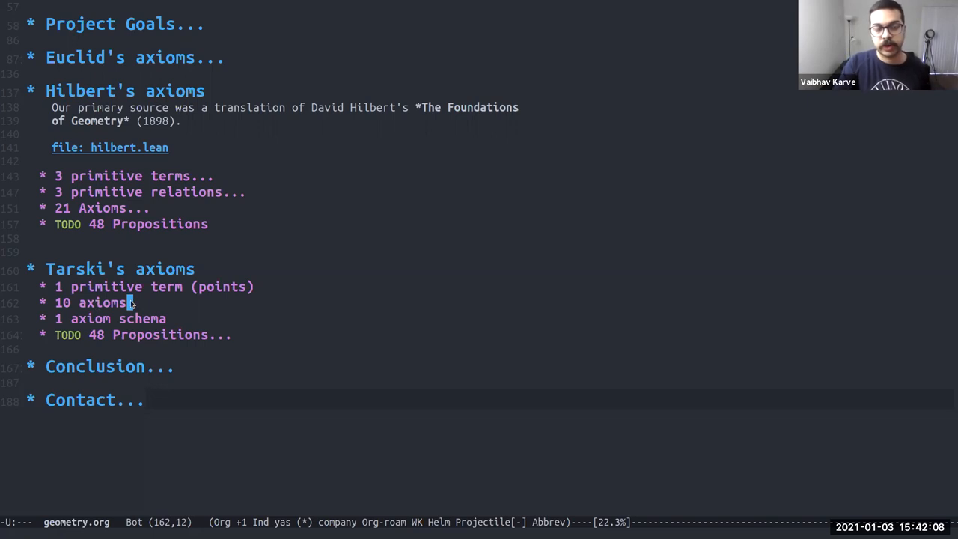
{"action": "mouse_move", "coordinate": [213, 302]}
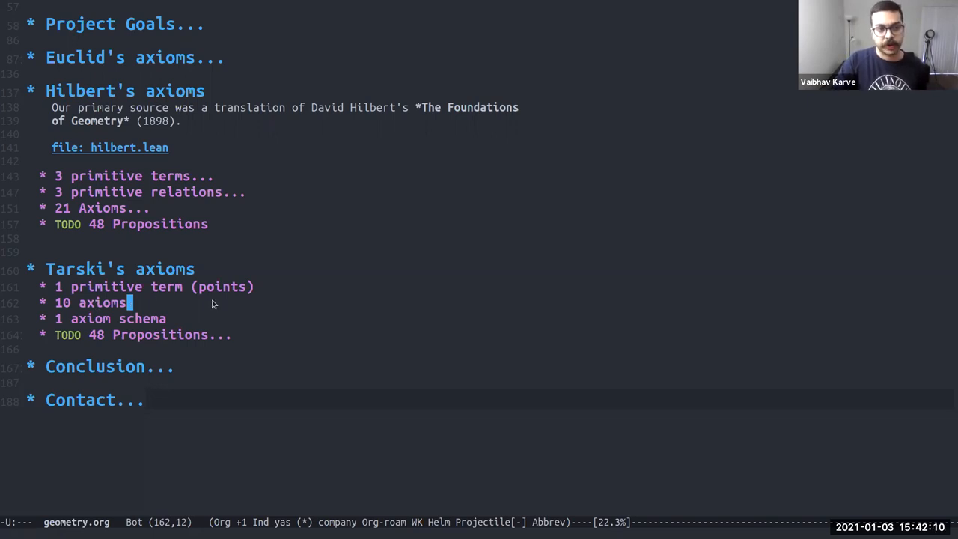